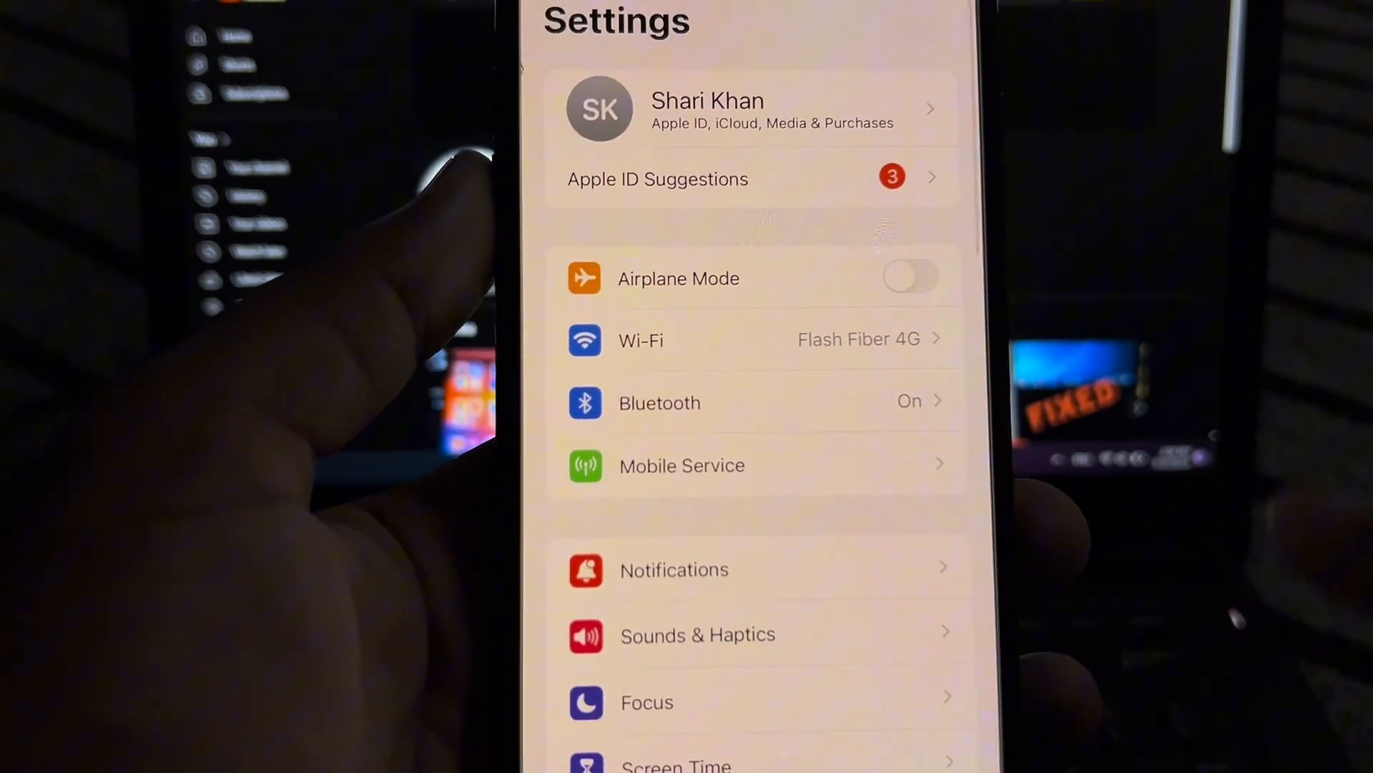
Scroll through the General settings list down to VPN & Device Management and back up.
scroll("down", 3)
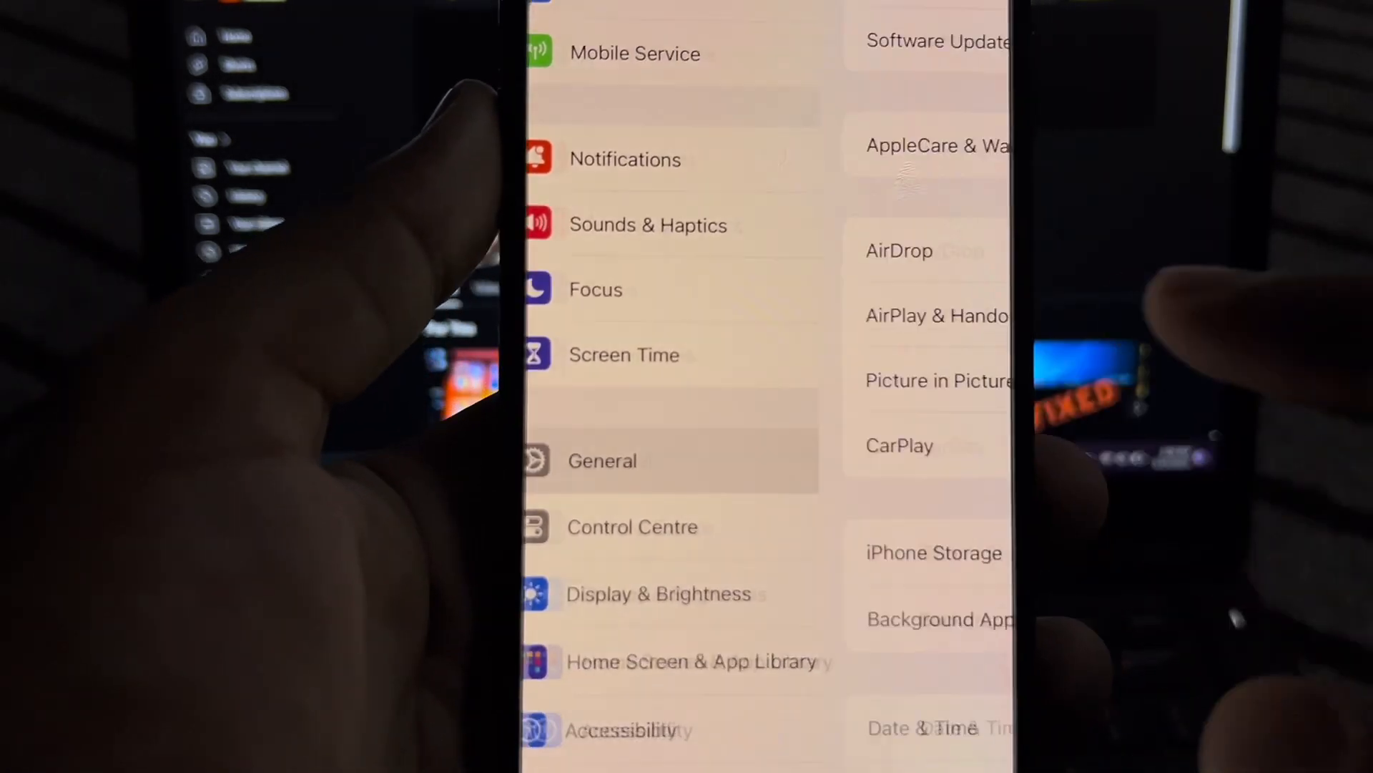
scroll("up", 3)
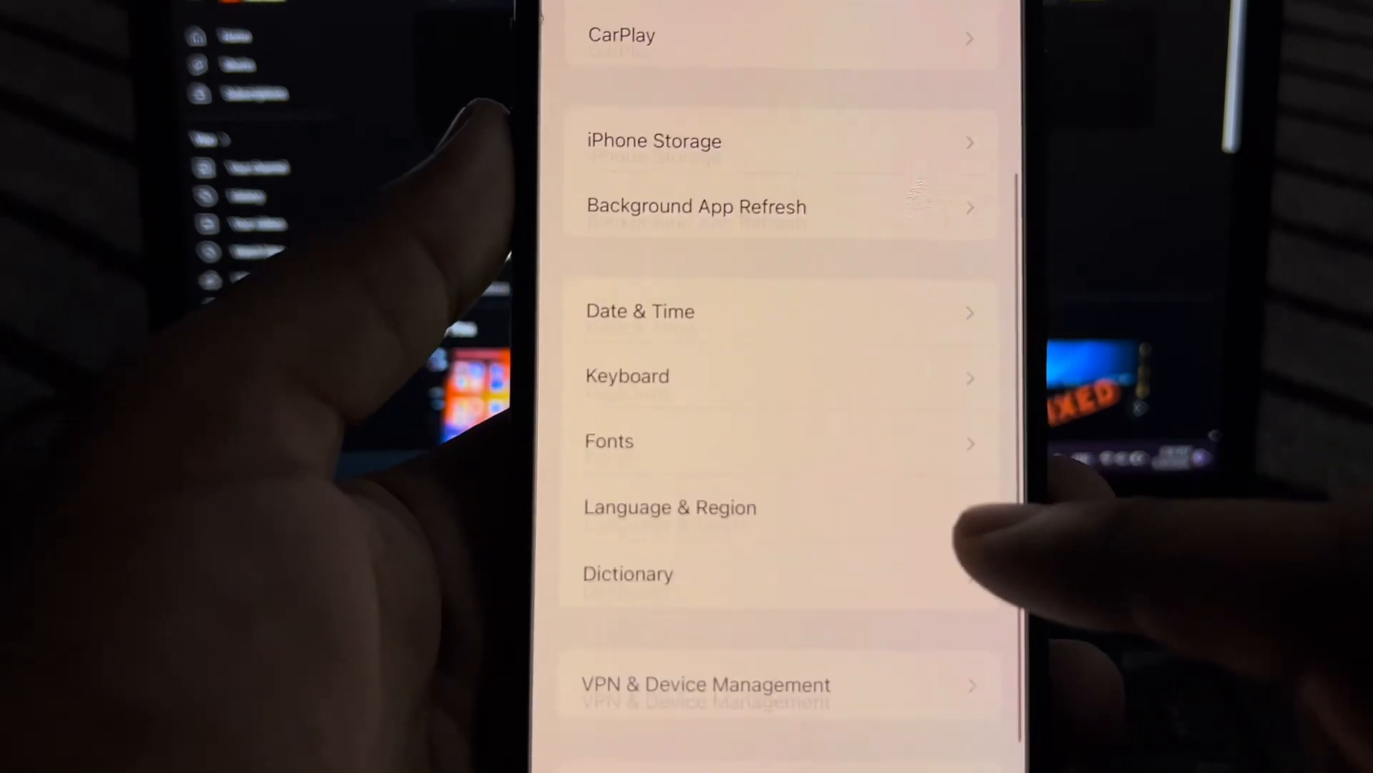
scroll("up", 3)
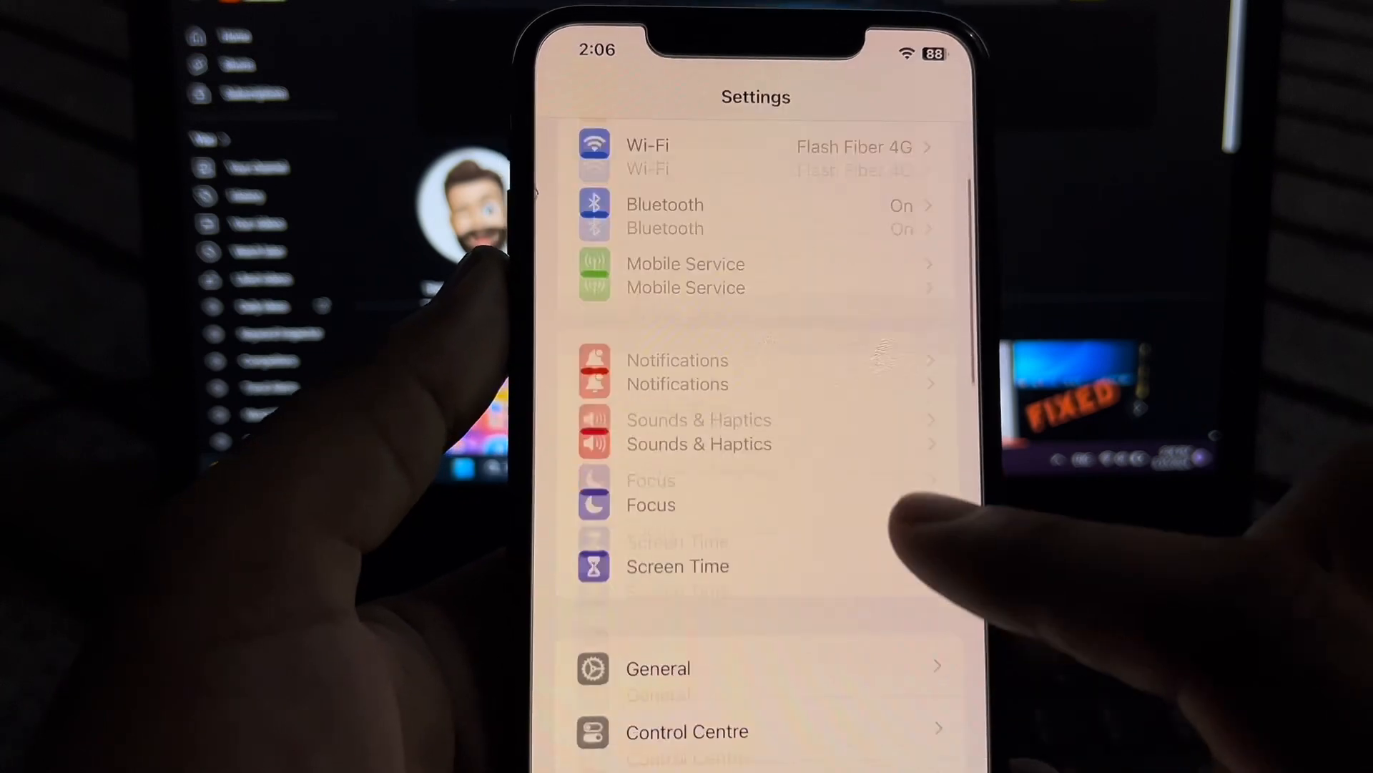
Open General, go to Transfer or Reset iPhone, and show the Reset options.
left_click(658, 668)
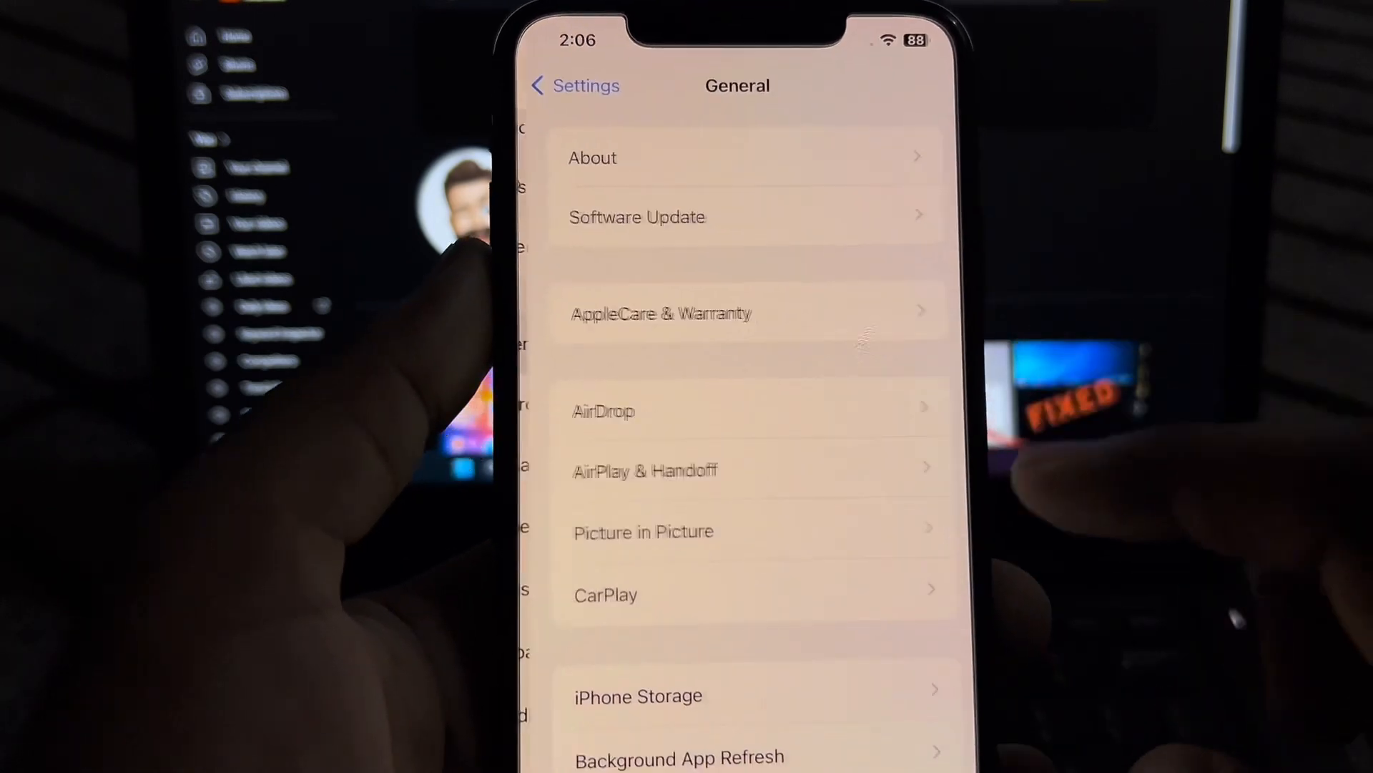
scroll("down", 3)
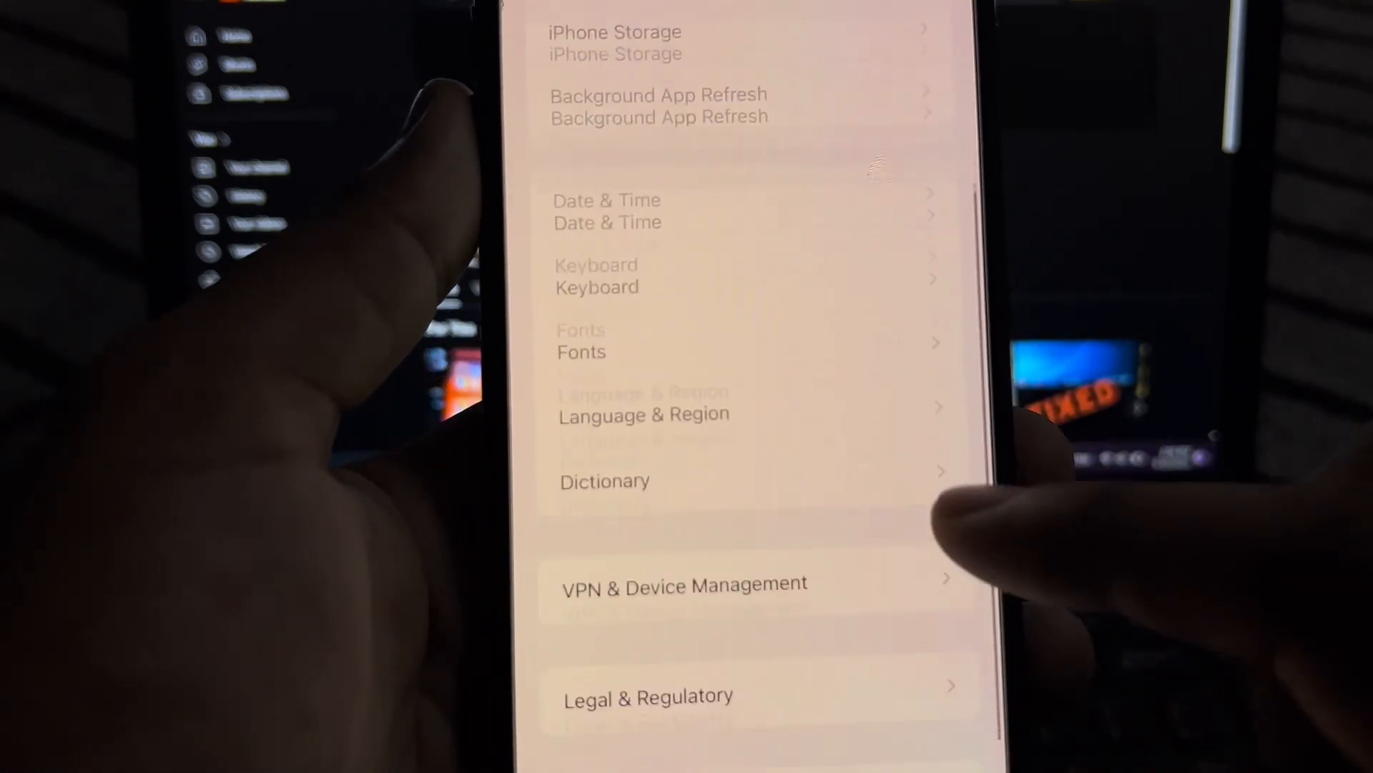
scroll("up", 3)
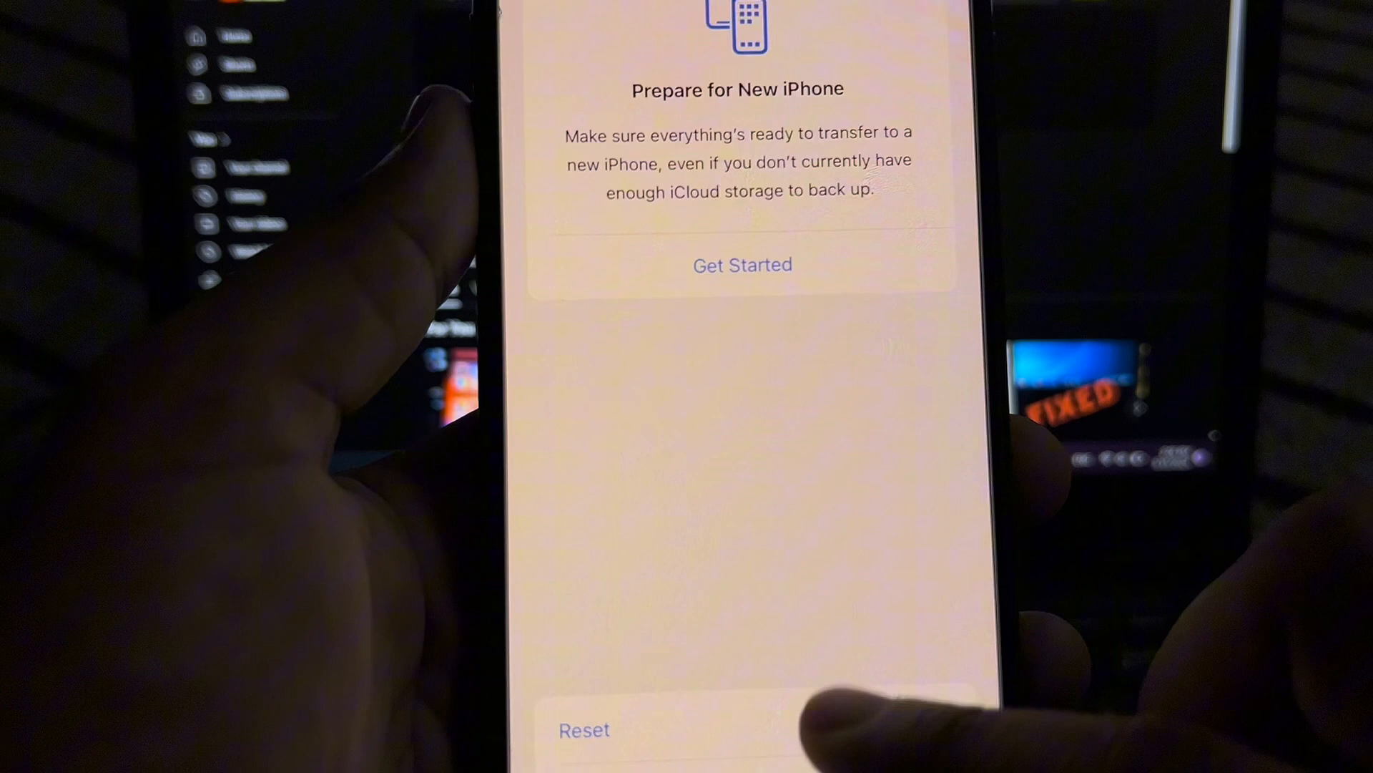
left_click(585, 730)
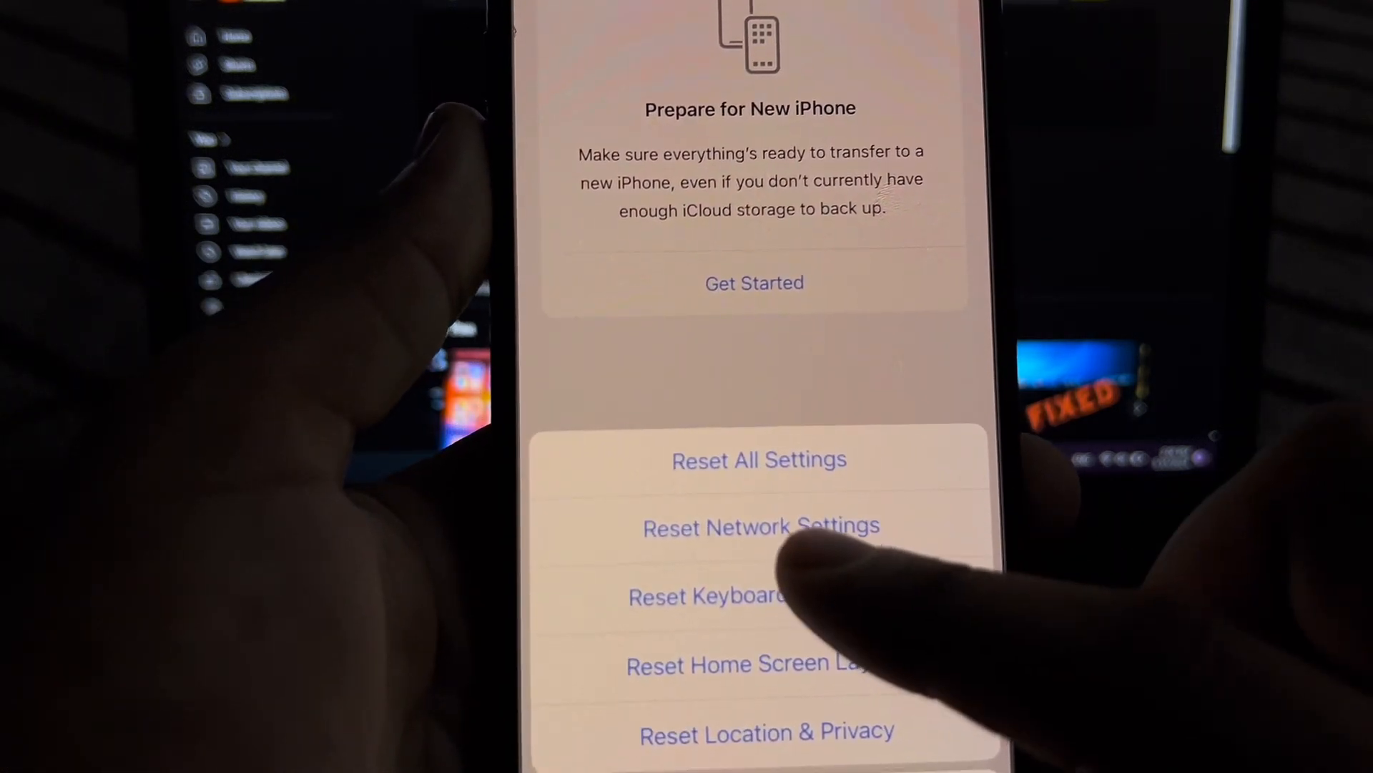